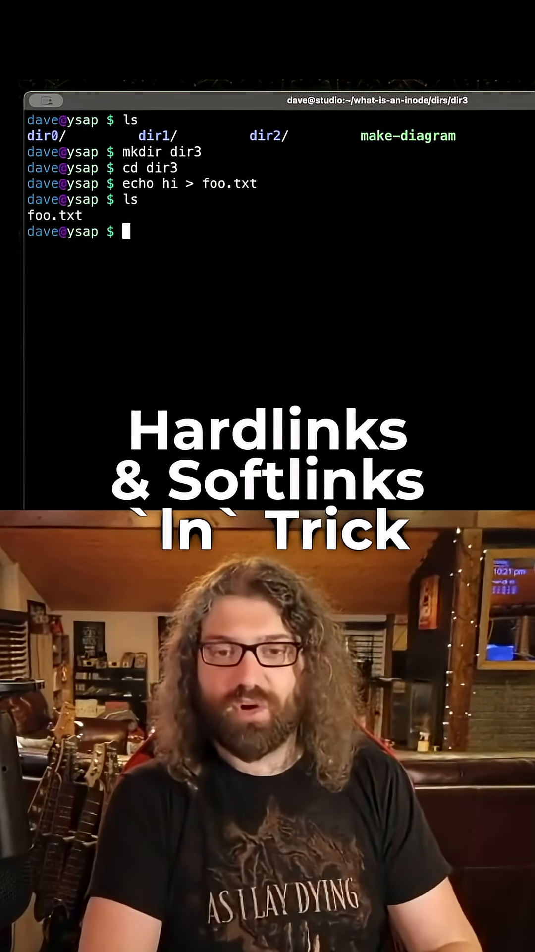
Start a hard link command with 'ln' in the directory holding foo.txt.
text(ln)
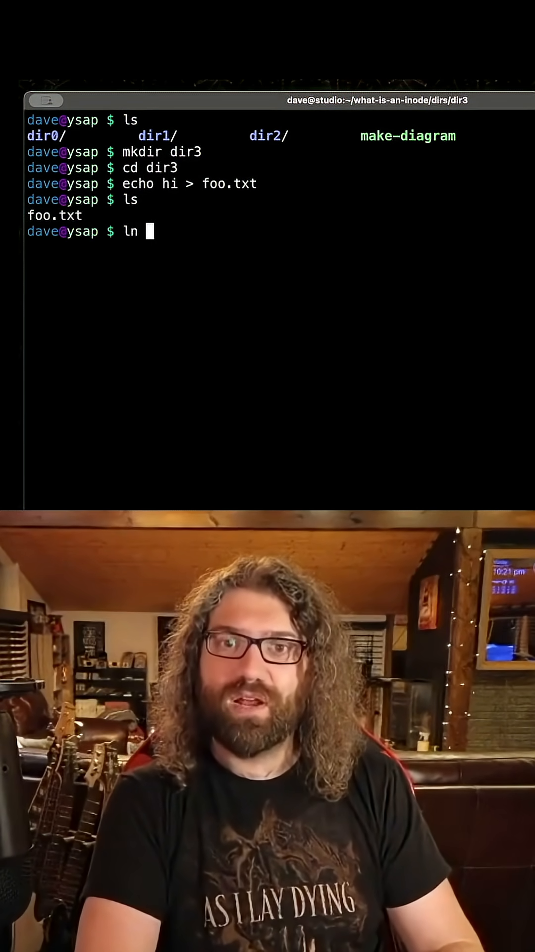
Hard-link foo.txt to bar.txt, list both files, and recall 'ln foo.txt bar.txt'.
text(foo.txt)
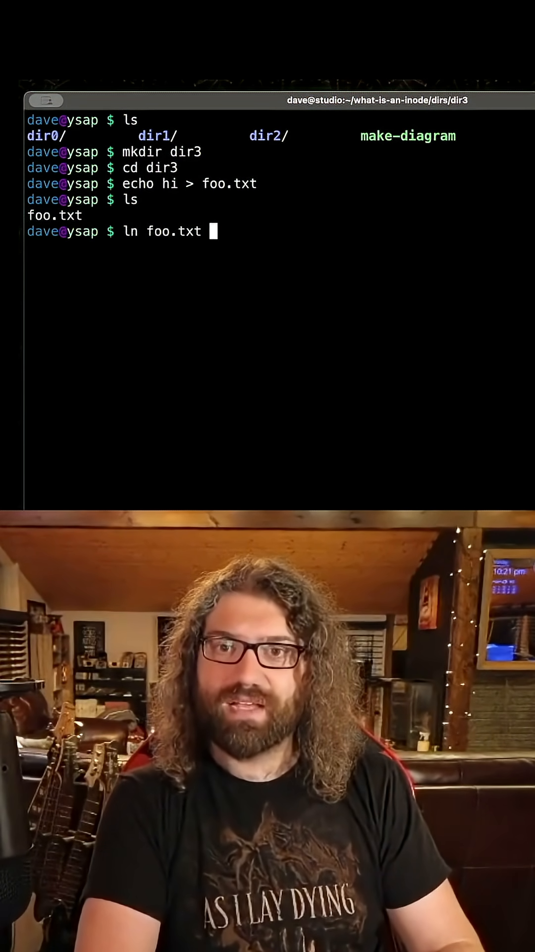
text(bar.txt)
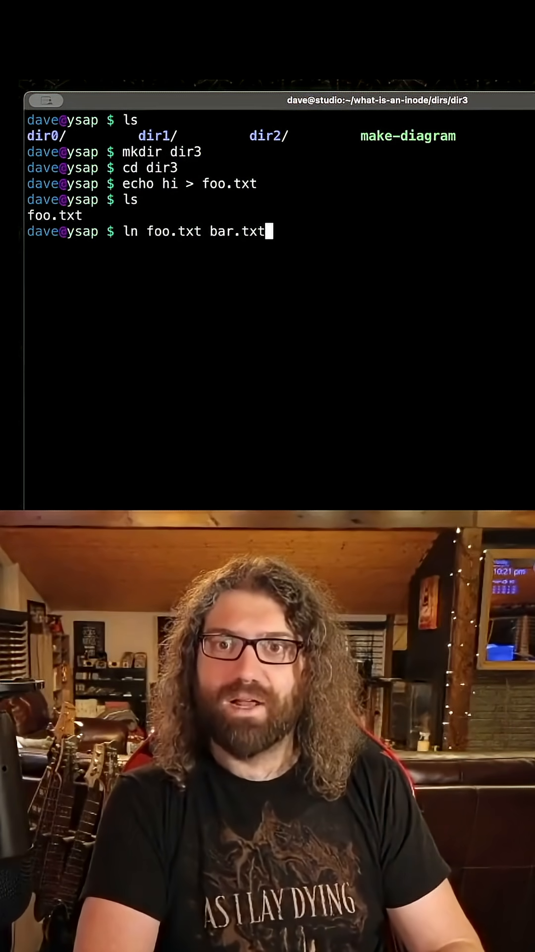
text(ls)
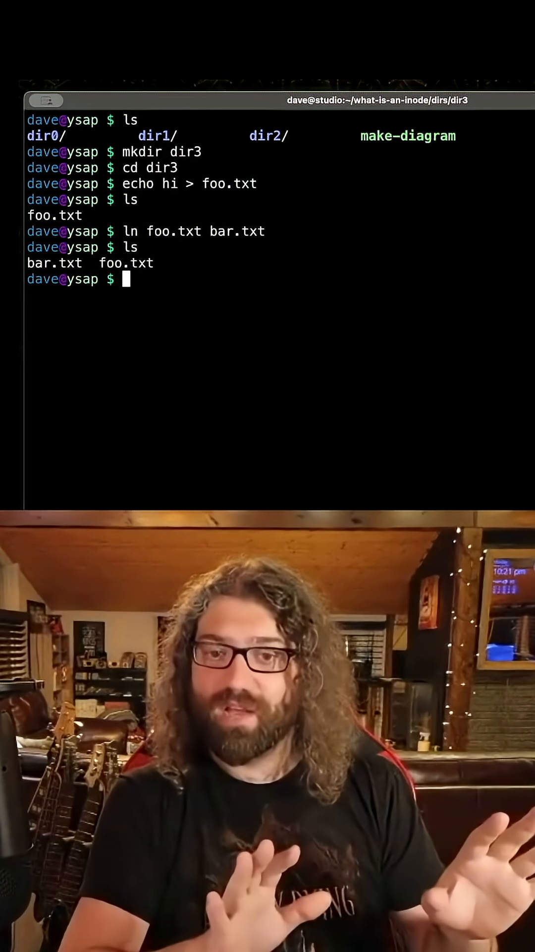
text(ln foo.txt bar.txt)
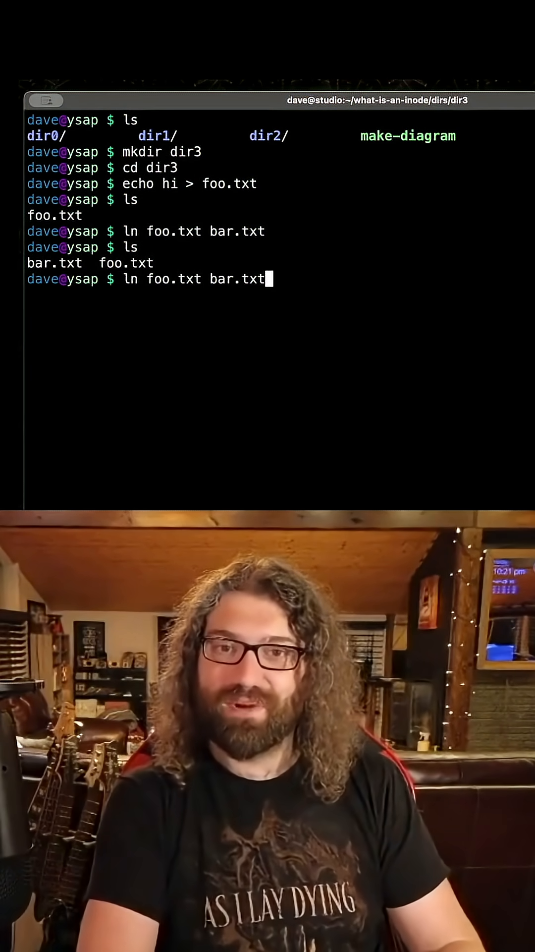
Type example 'cp file1 file2' and 'mv file1 file2' commands, clearing each, then begin 'ln'.
text(cp f)
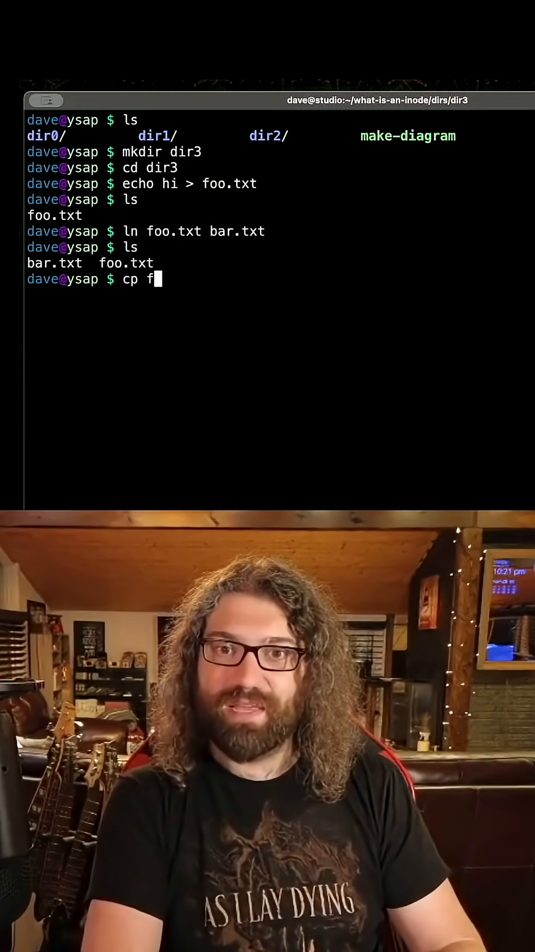
text(ile1 file2)
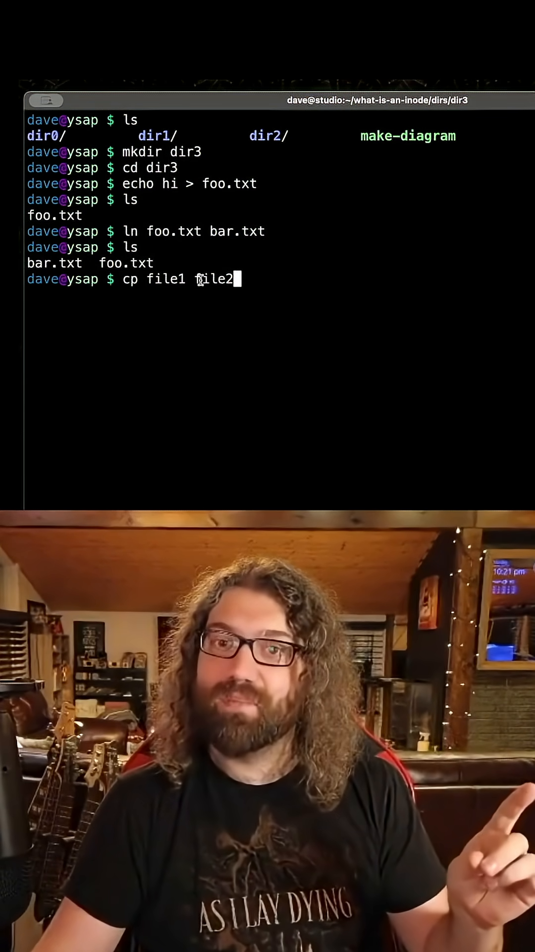
mouse_move(269, 284)
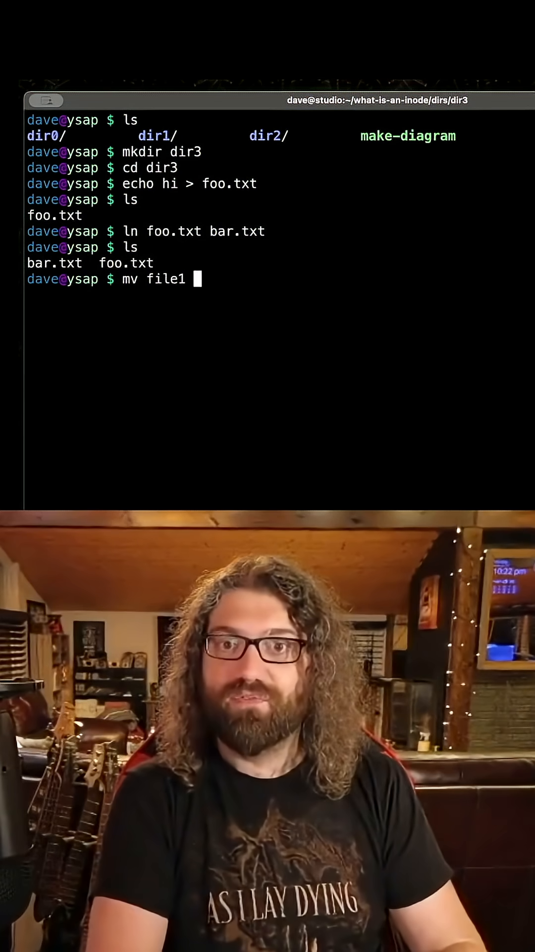
text(file2)
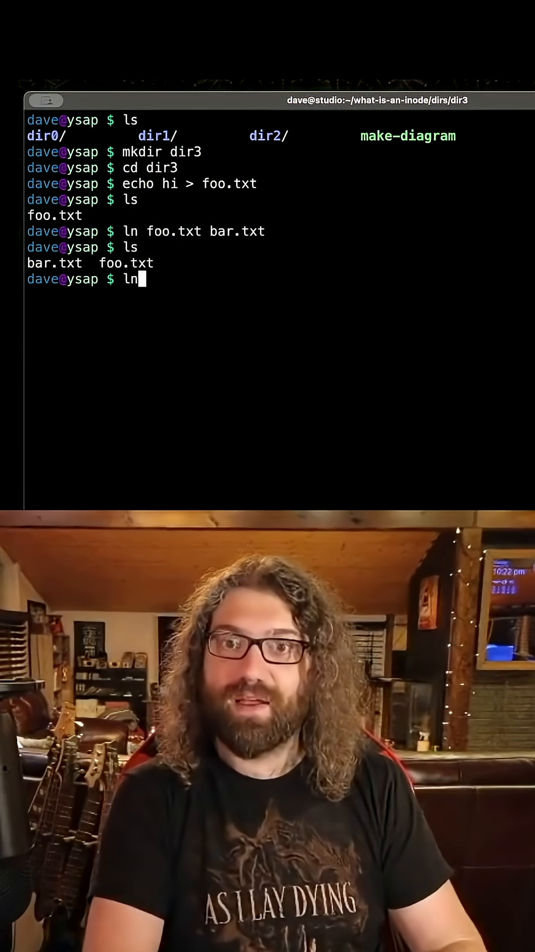
Type the example 'ln file1 file2' and clear it to an empty prompt.
text(file1)
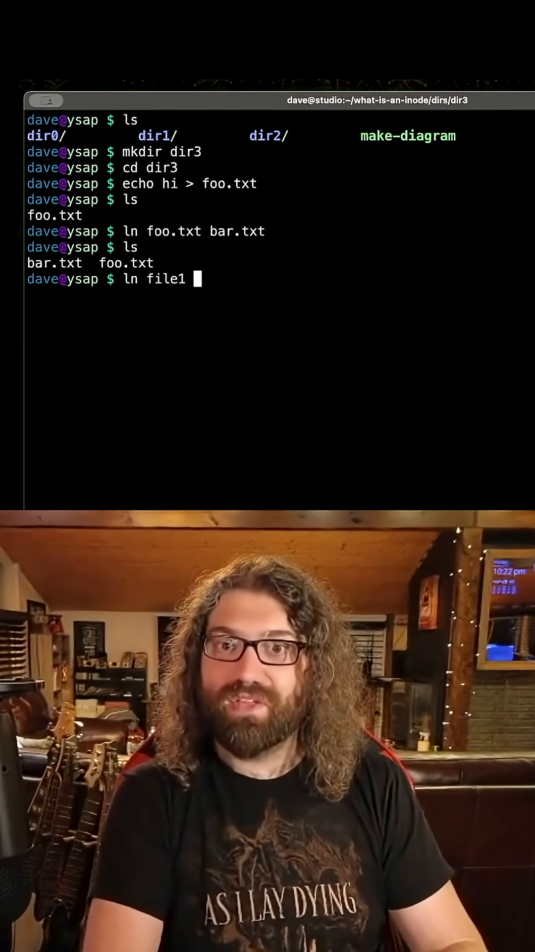
text(file2)
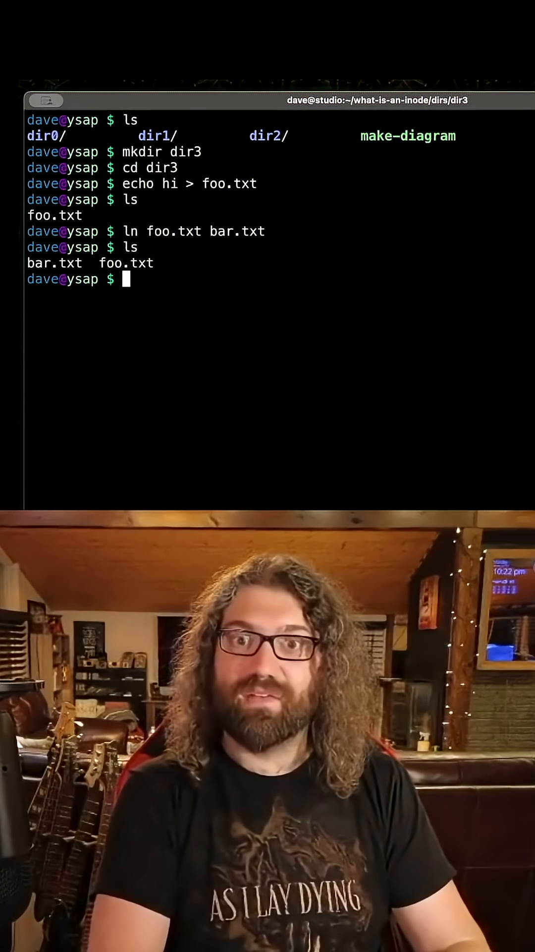
Type the unexecuted symbolic-link example 'ln -s file1 file2'.
text(ln -s)
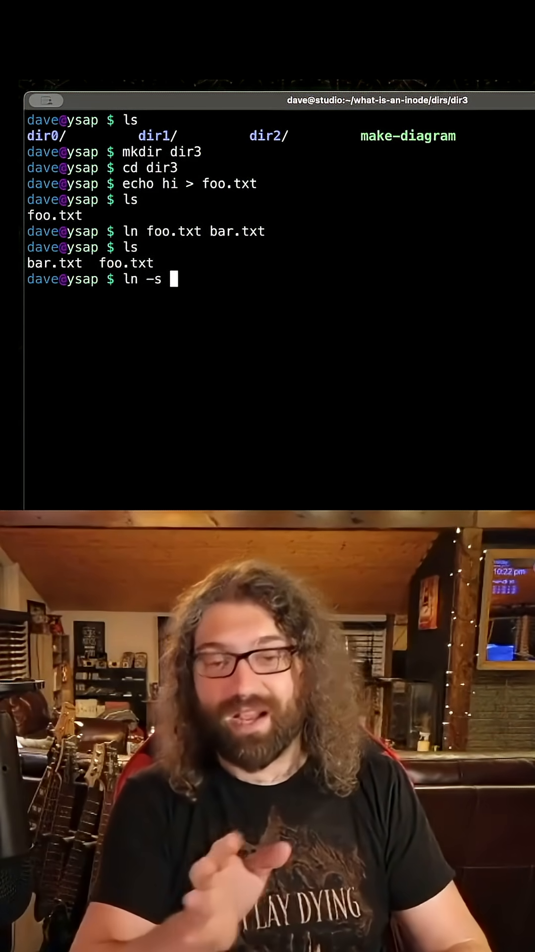
text(file1)
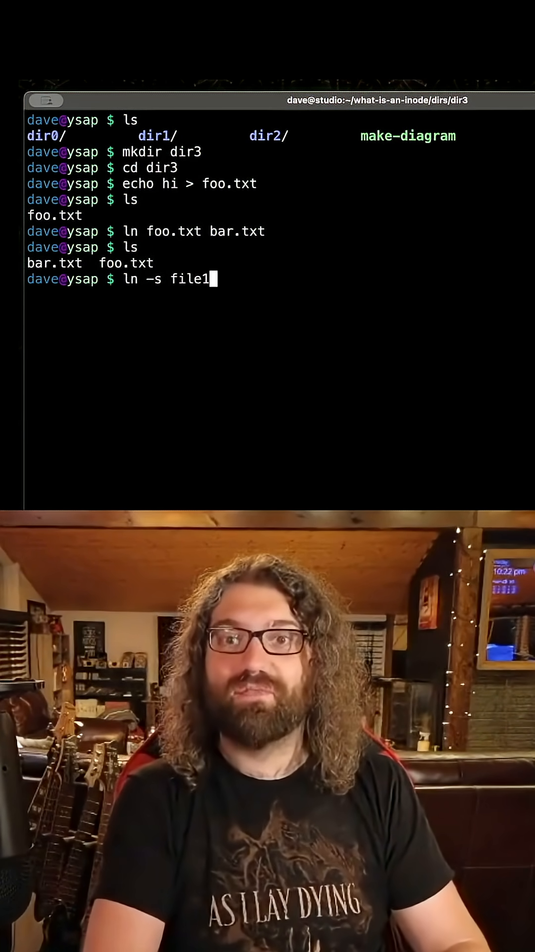
text(file2)
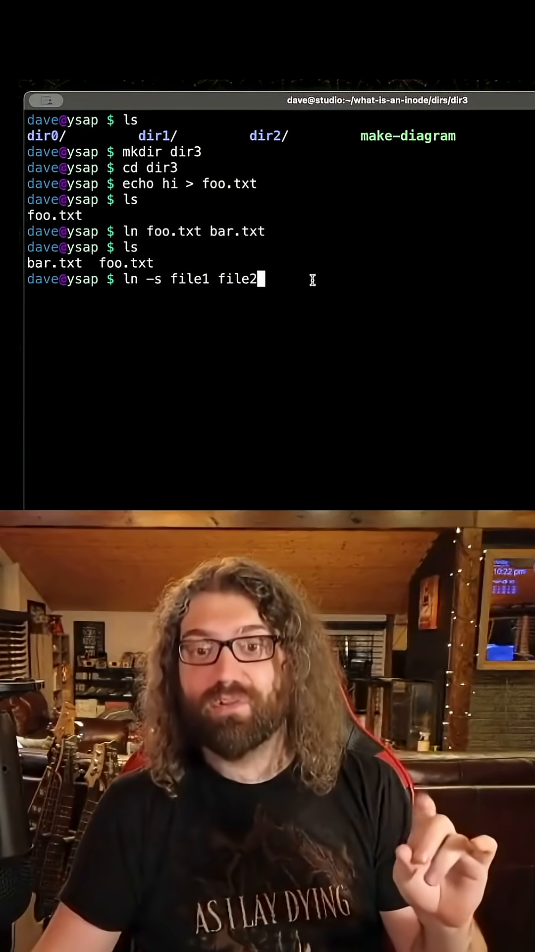
Highlight file2 and file1 to explain that file1 is the existing file being linked.
double_click(238, 280)
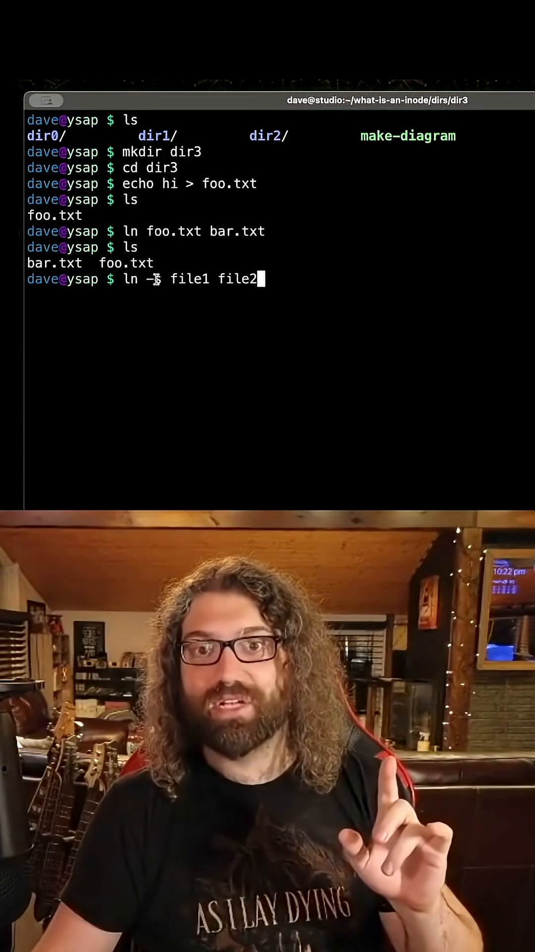
text(s)
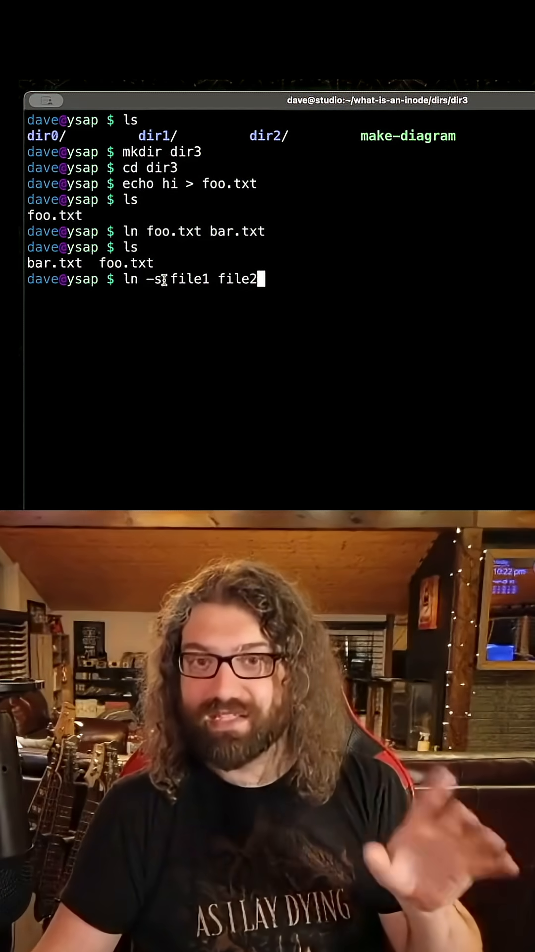
double_click(190, 279)
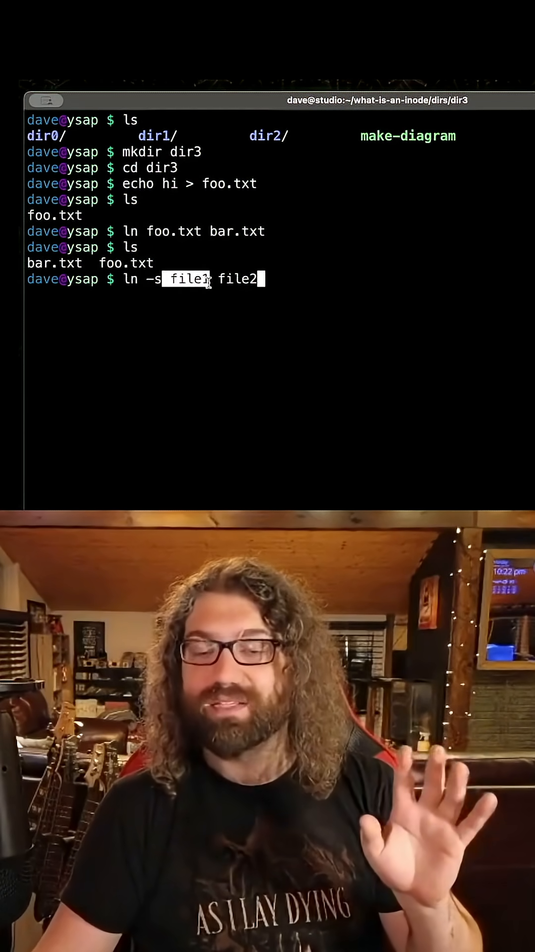